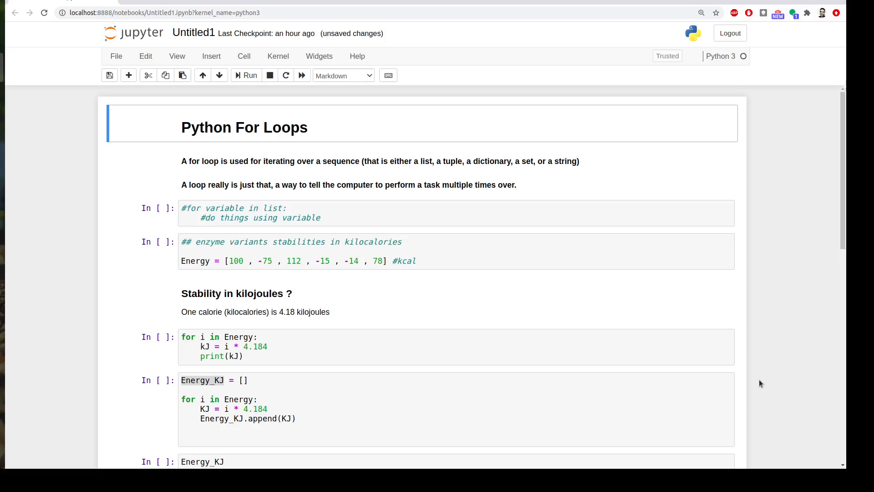
mouse_move(373, 194)
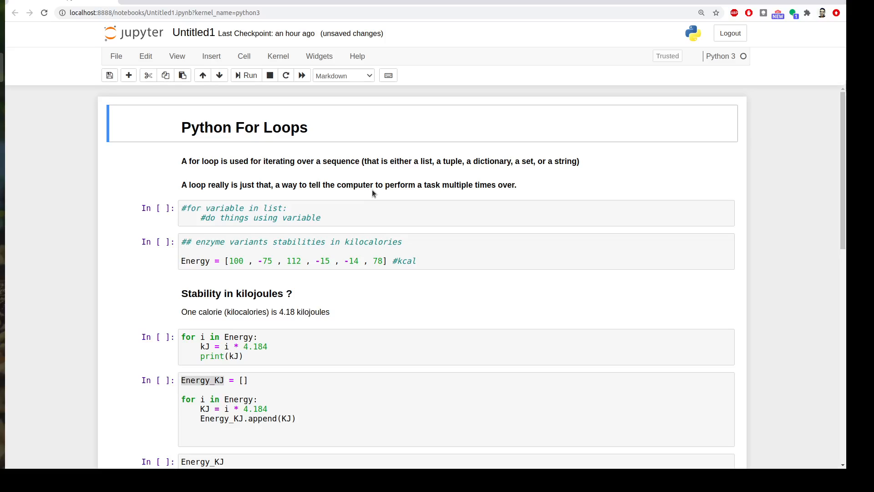
mouse_move(324, 202)
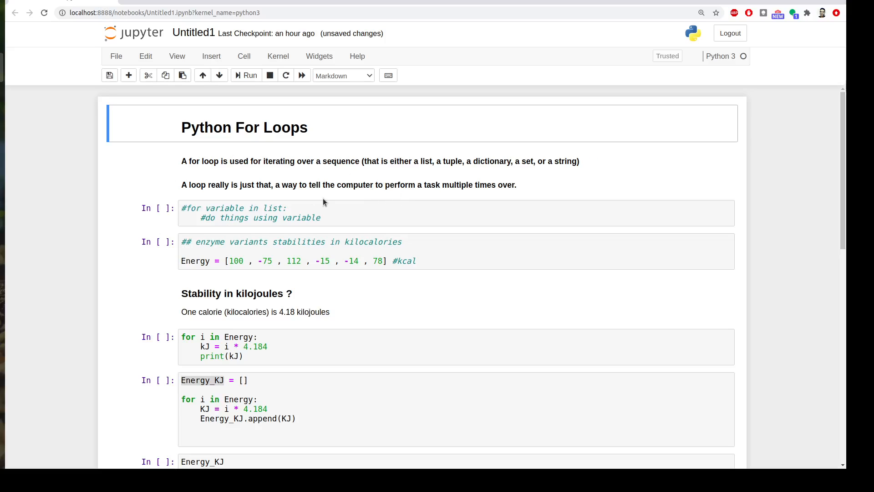
Run the loop template, the kilocalorie Energy list and the printing loop, showing six kilojoule values
click(181, 208)
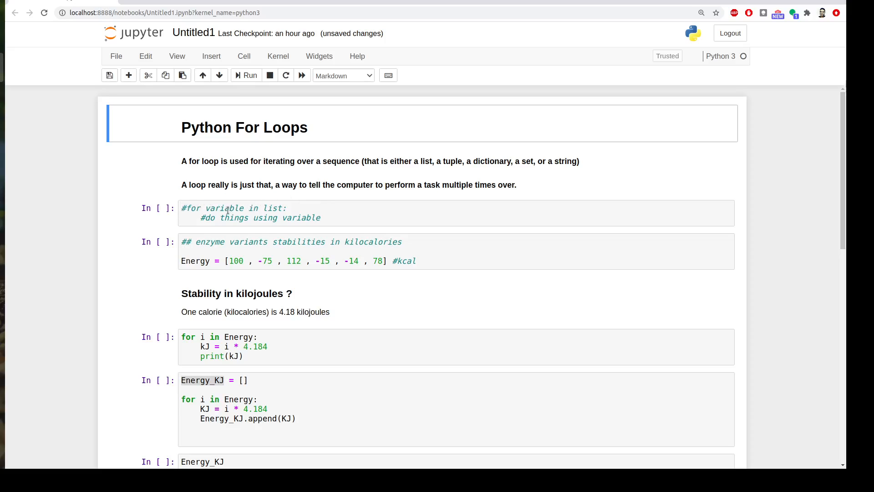
mouse_move(269, 207)
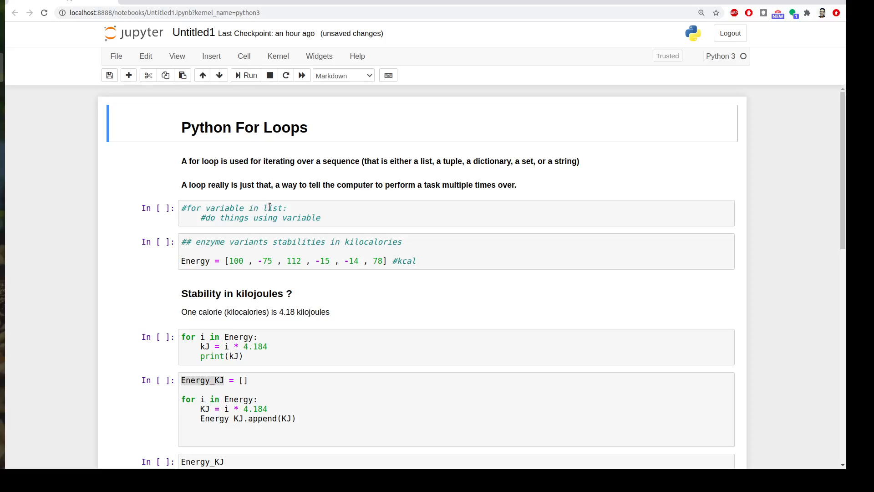
mouse_move(265, 218)
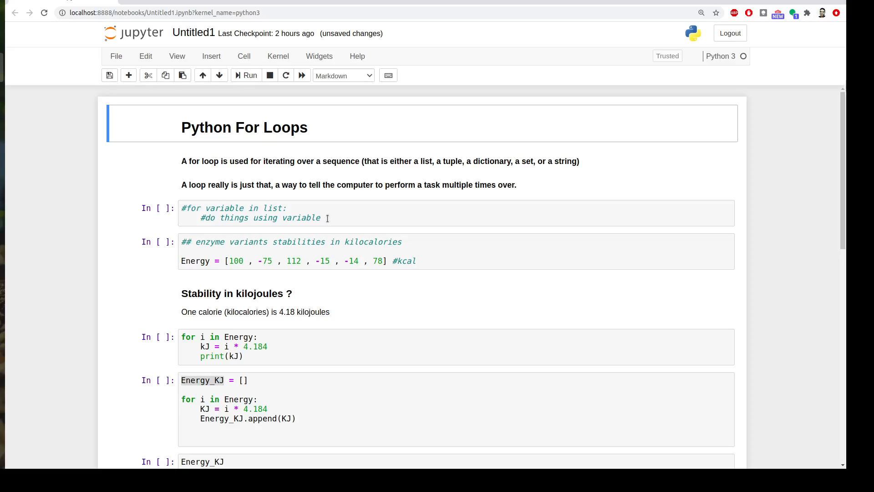
mouse_move(261, 234)
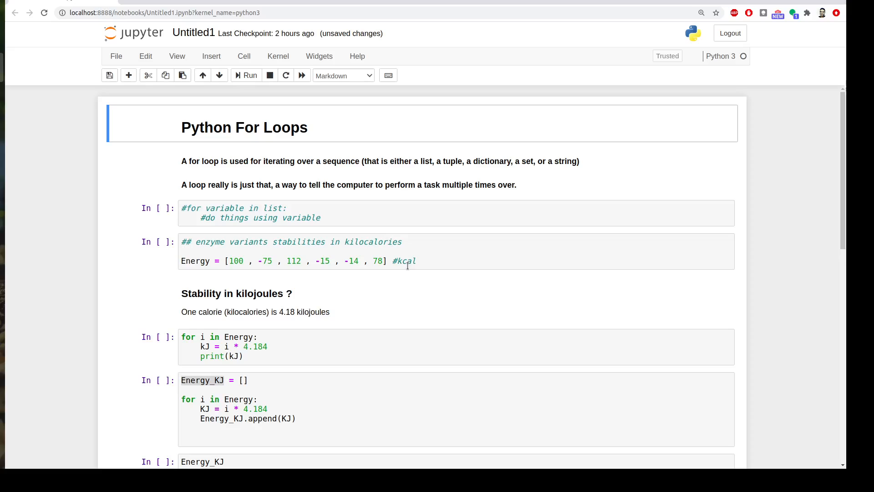
mouse_move(321, 284)
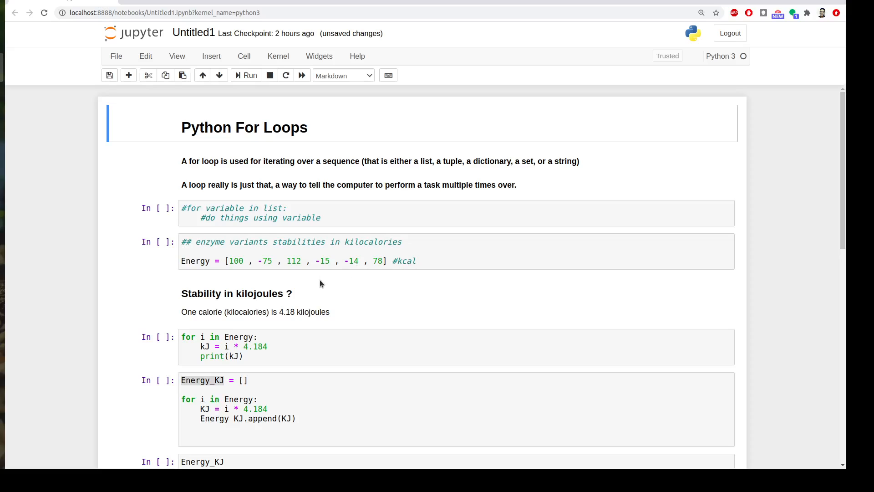
mouse_move(233, 294)
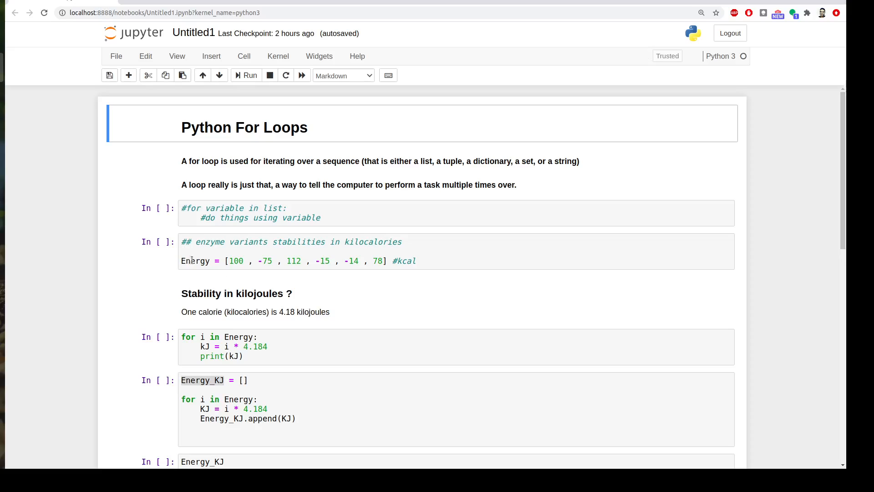
mouse_move(270, 277)
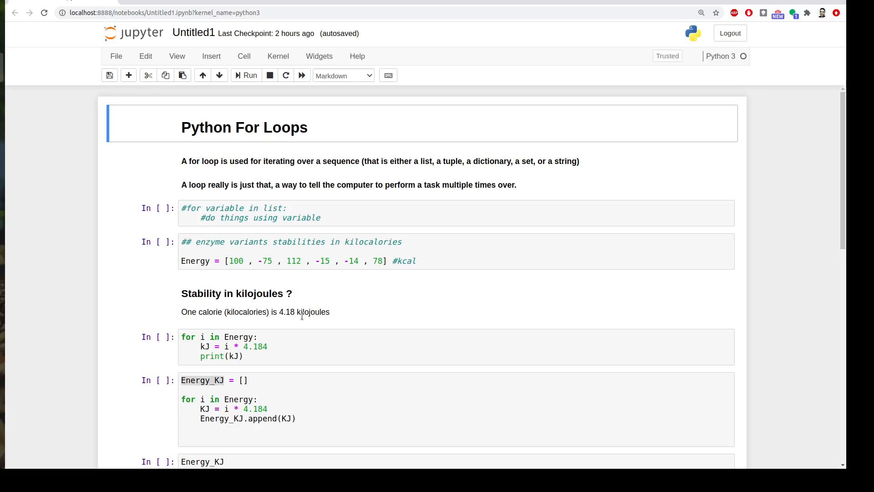
mouse_move(295, 326)
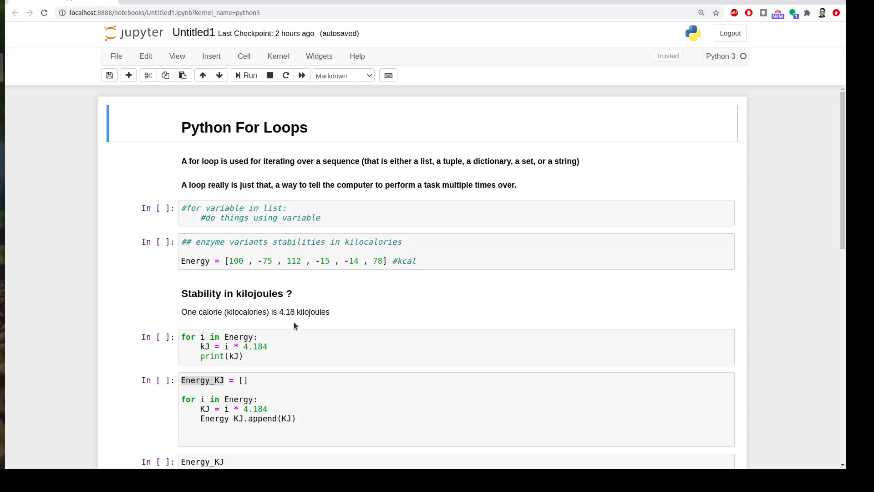
mouse_move(318, 290)
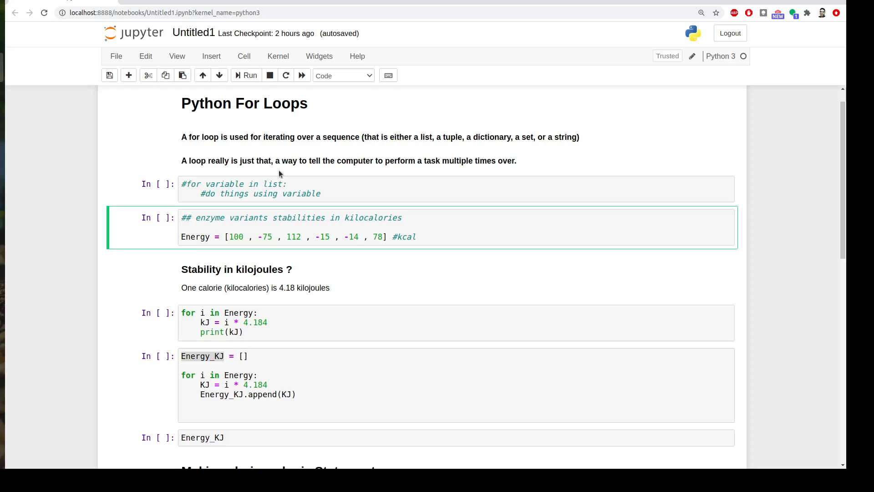
click(246, 75)
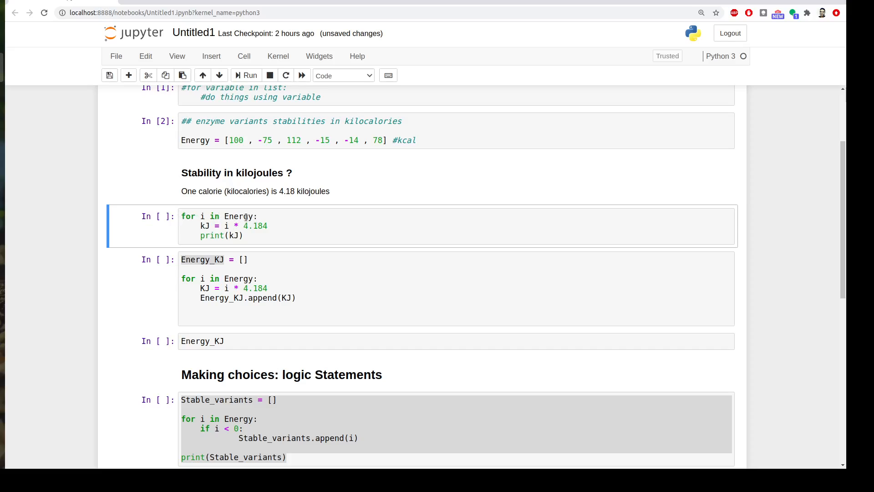
mouse_move(196, 220)
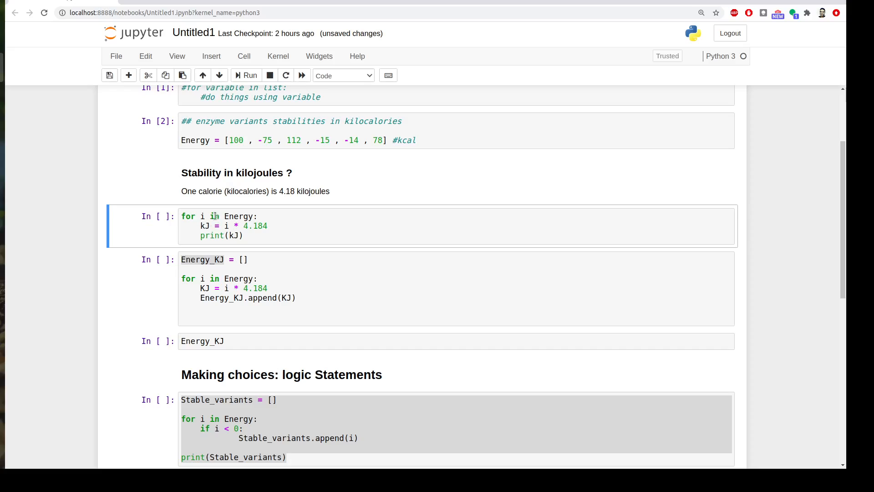
mouse_move(222, 235)
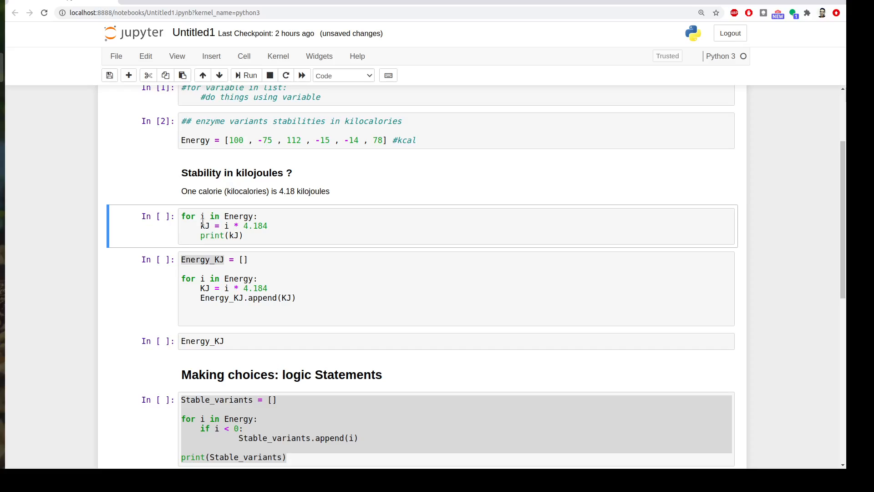
mouse_move(202, 225)
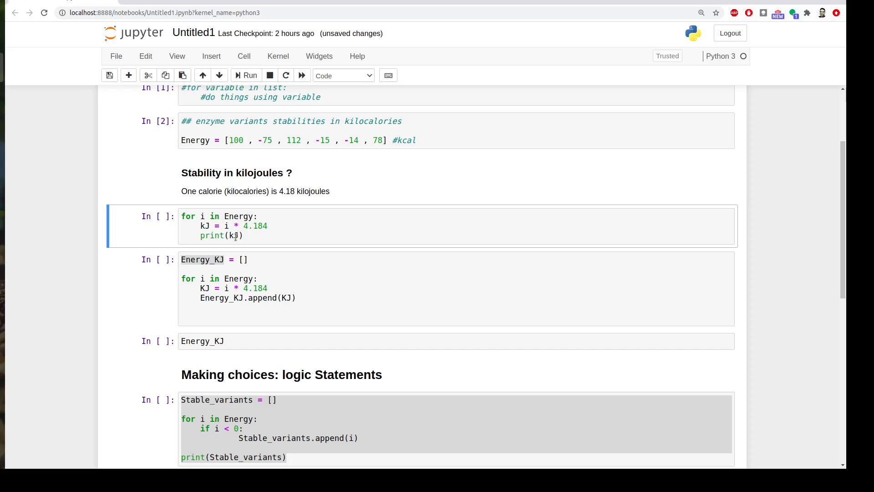
mouse_move(217, 235)
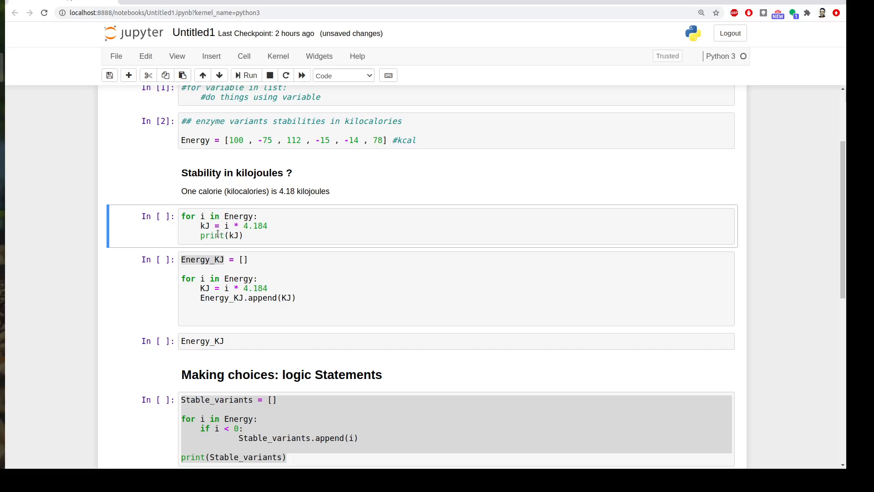
mouse_move(178, 245)
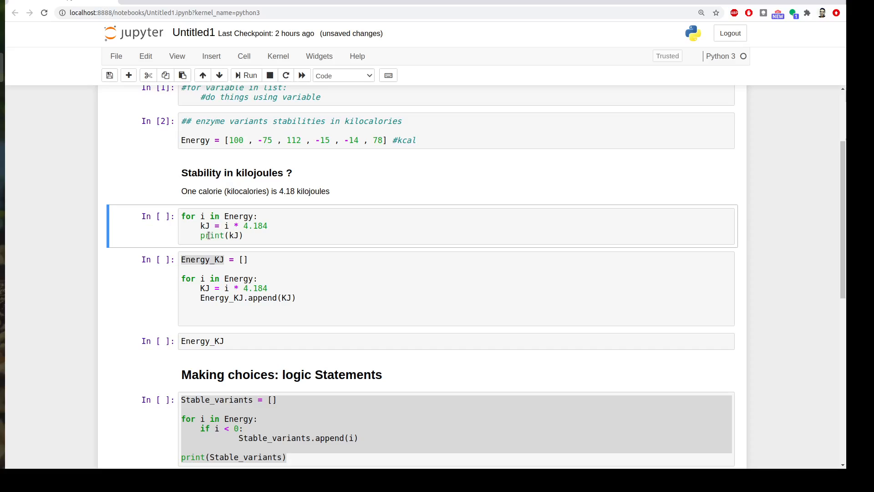
click(246, 76)
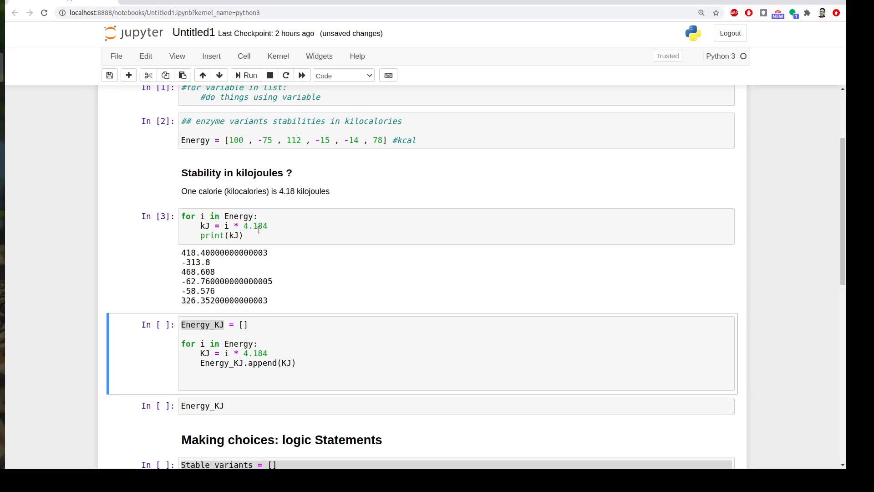
mouse_move(223, 271)
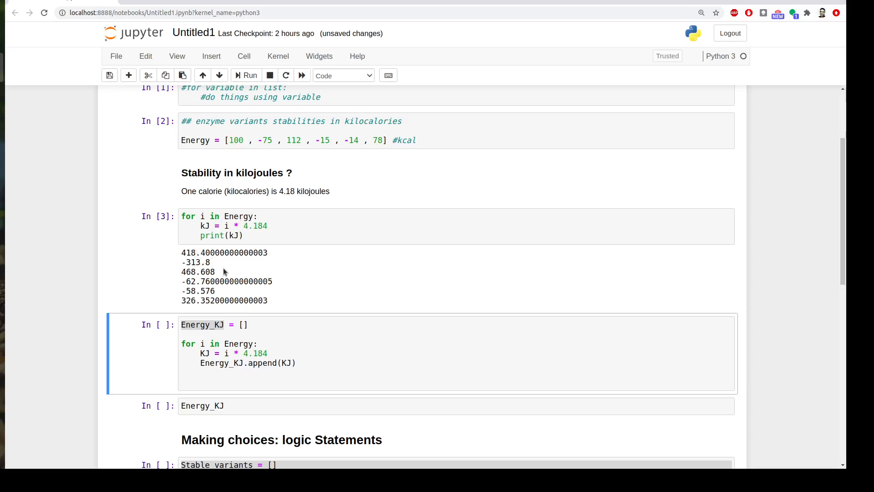
mouse_move(316, 230)
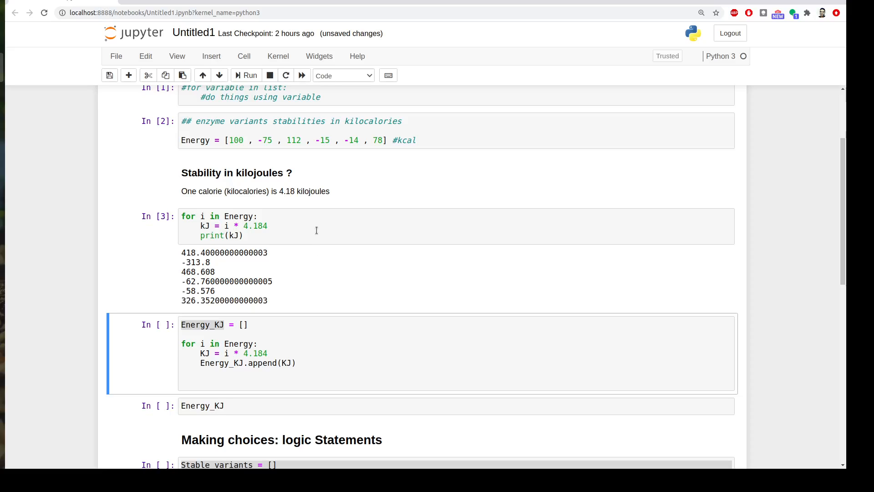
Scroll down to the Energy_KJ append-loop cell and select it
scroll(down, 3)
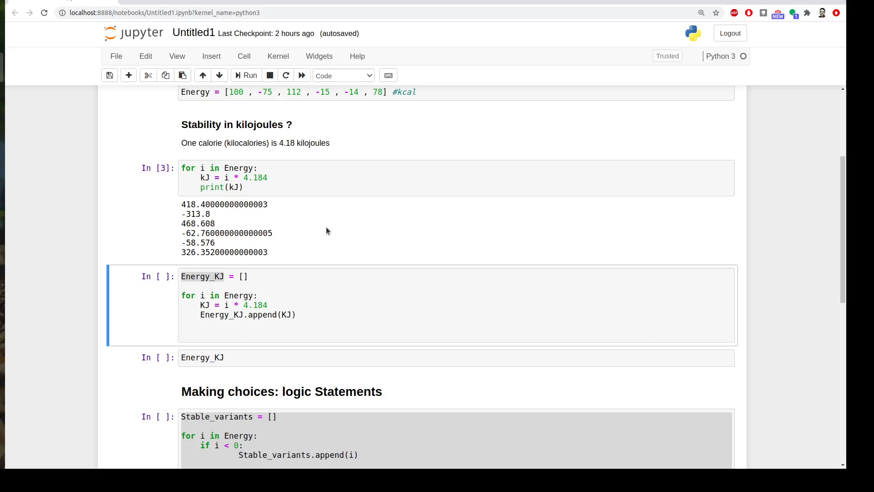
mouse_move(280, 262)
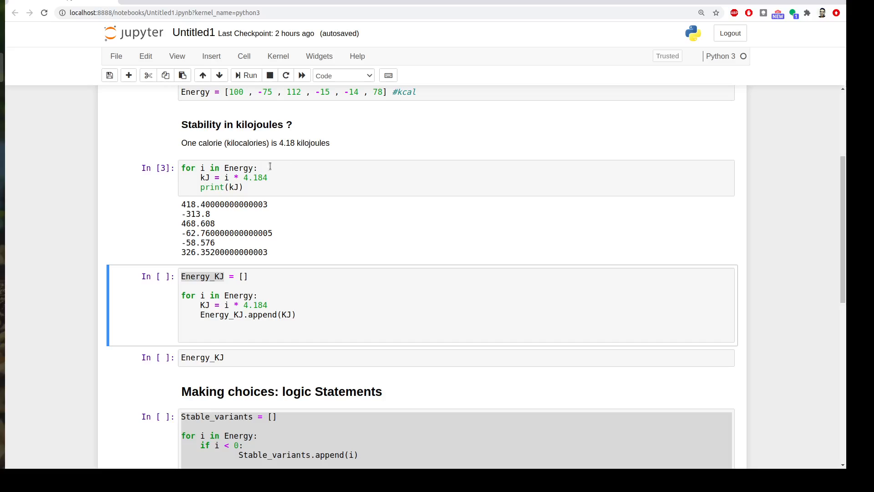
click(214, 277)
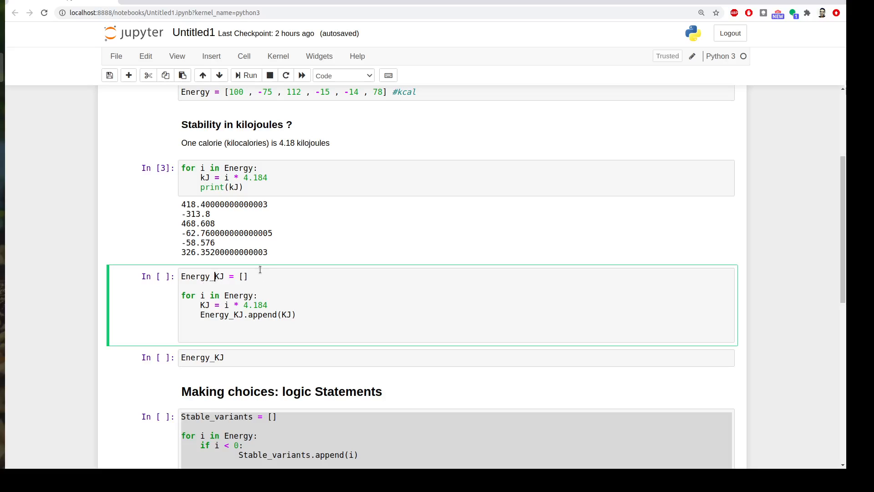
mouse_move(247, 285)
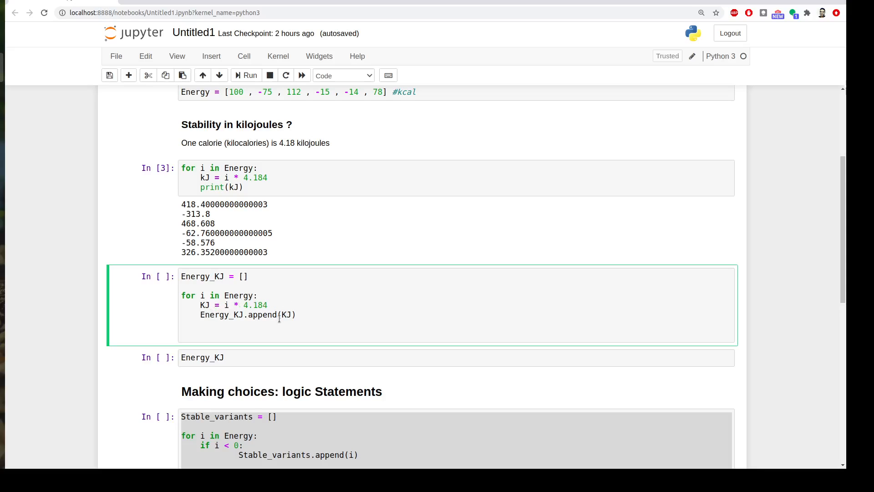
mouse_move(245, 321)
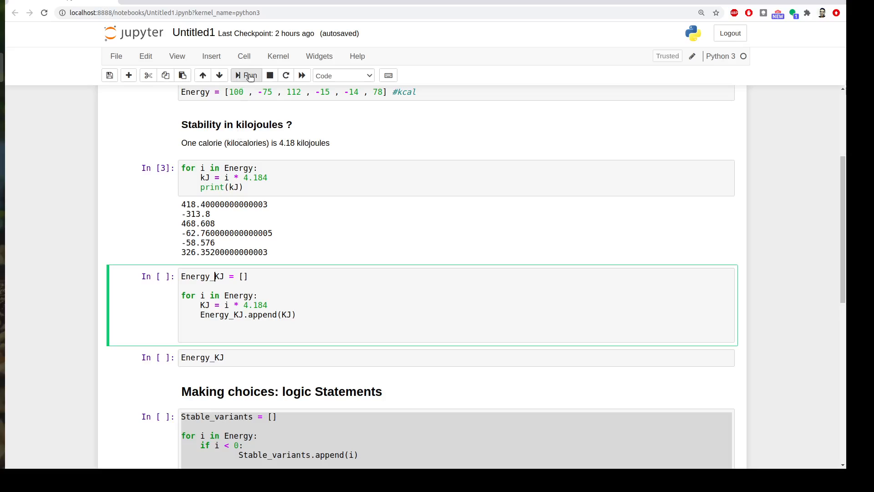
Fill Energy_KJ with the append loop and display its six kilojoule values
click(245, 76)
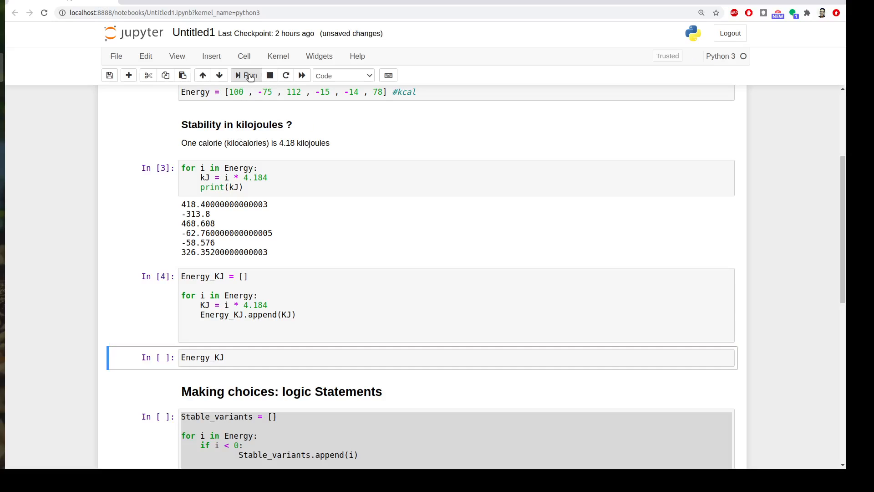
click(246, 75)
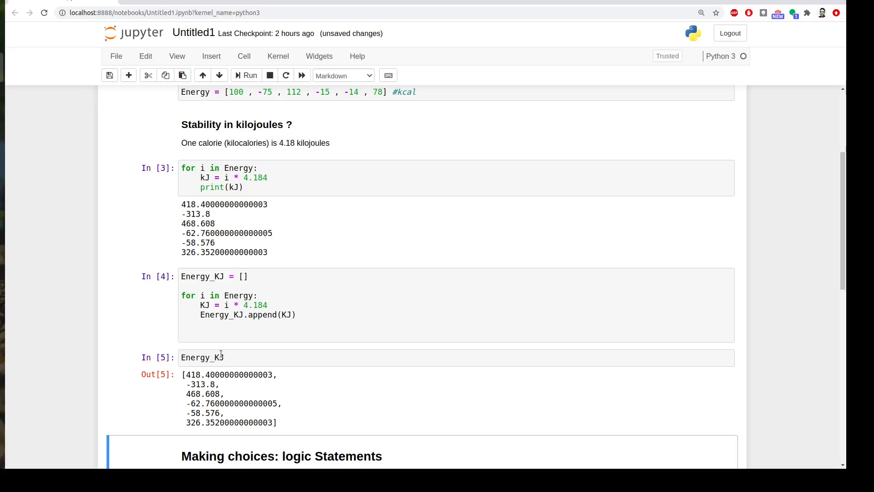
mouse_move(220, 372)
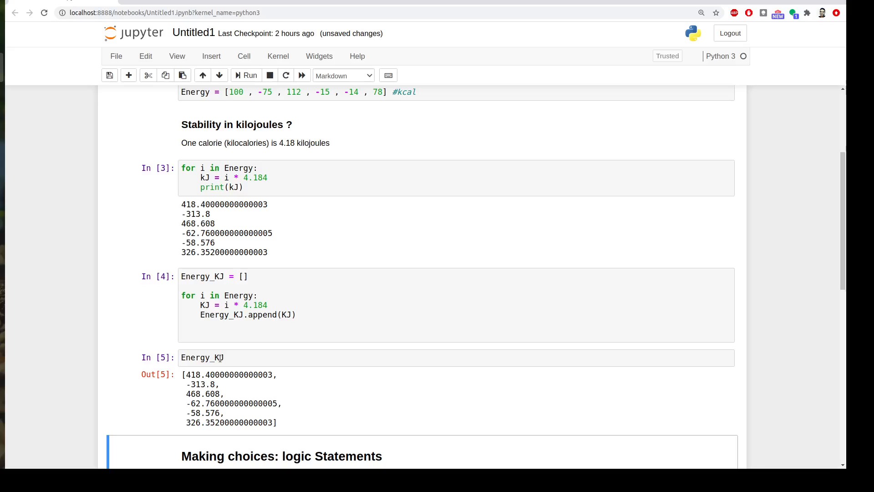
scroll(up, 3)
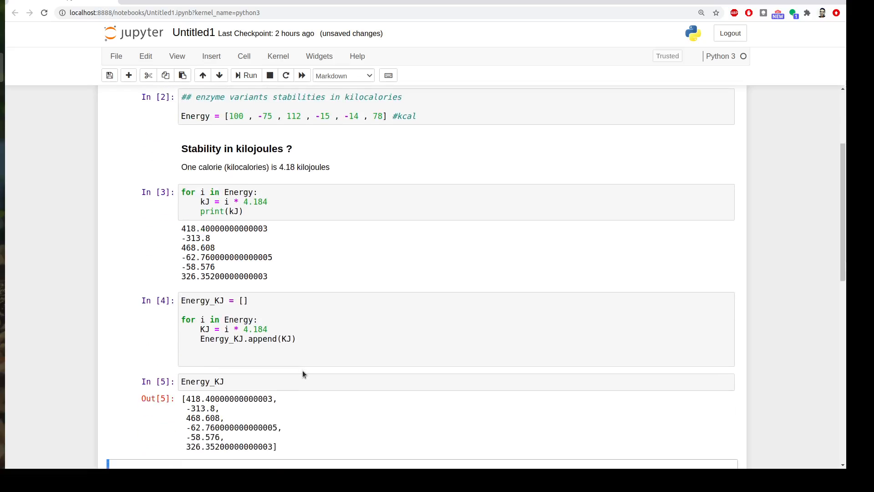
scroll(down, 3)
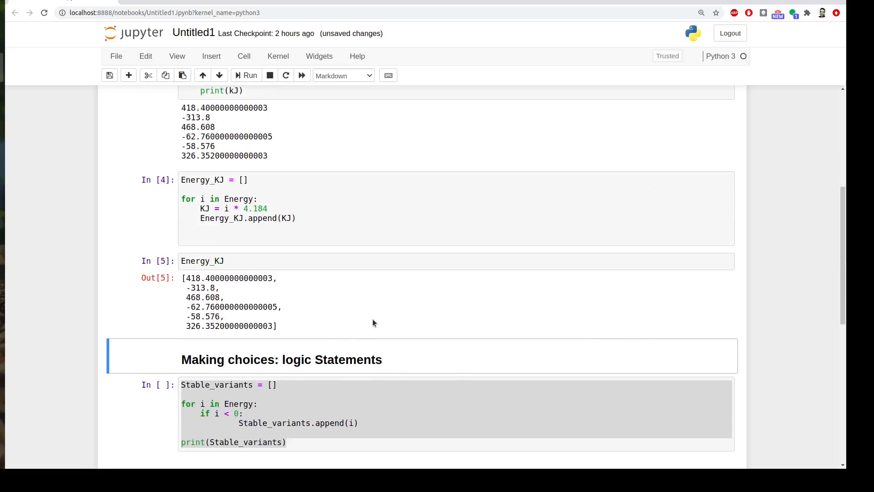
mouse_move(301, 294)
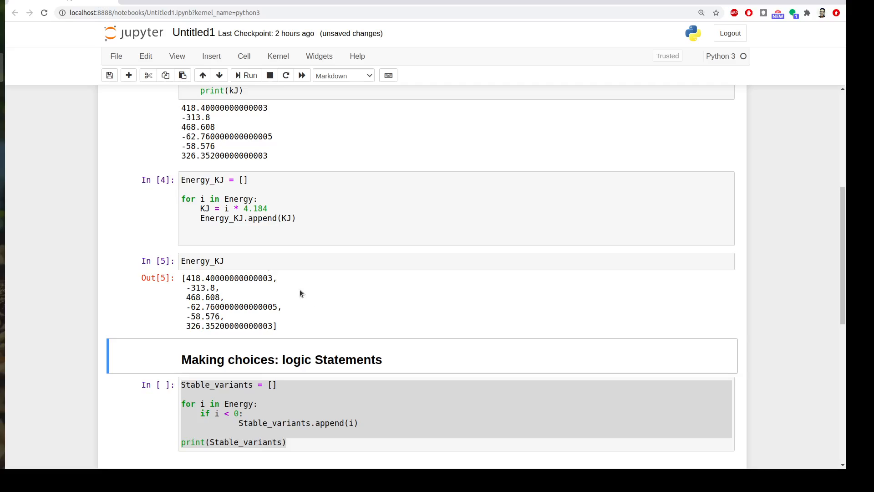
mouse_move(320, 311)
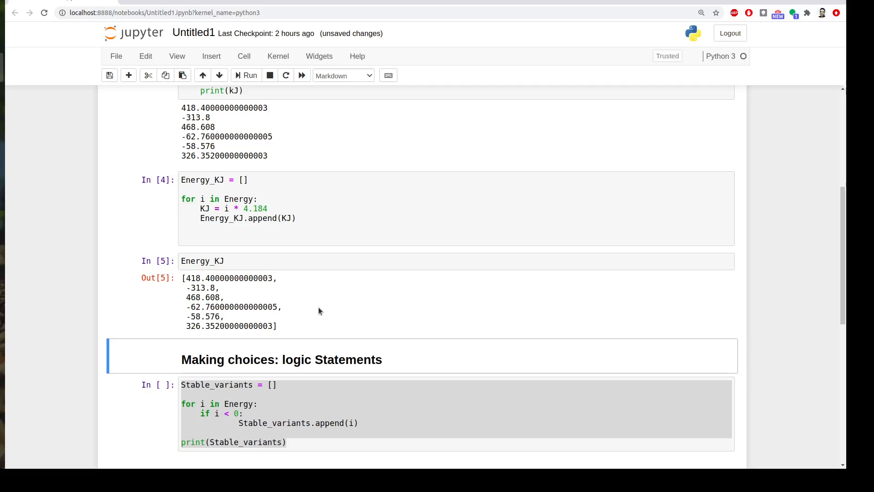
scroll(down, 3)
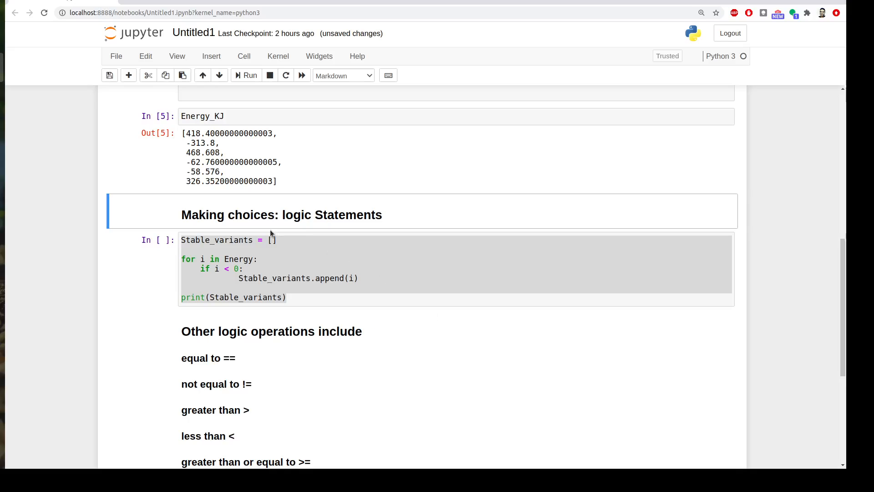
mouse_move(277, 398)
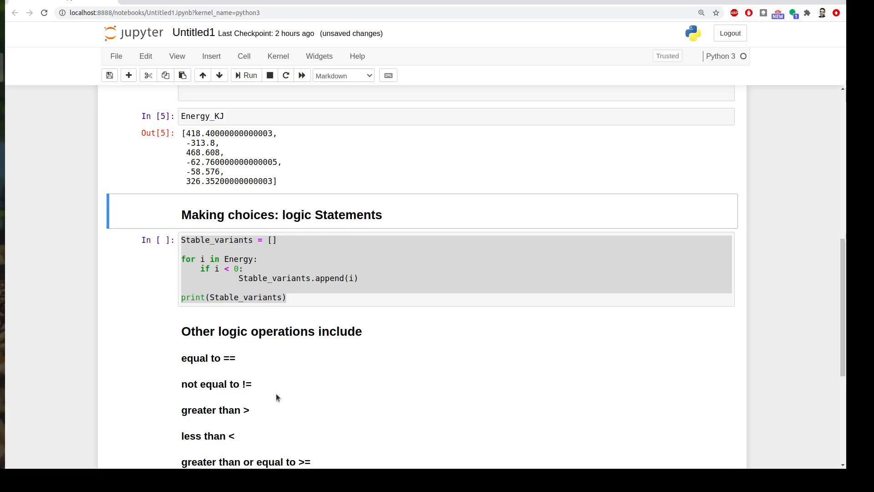
scroll(down, 3)
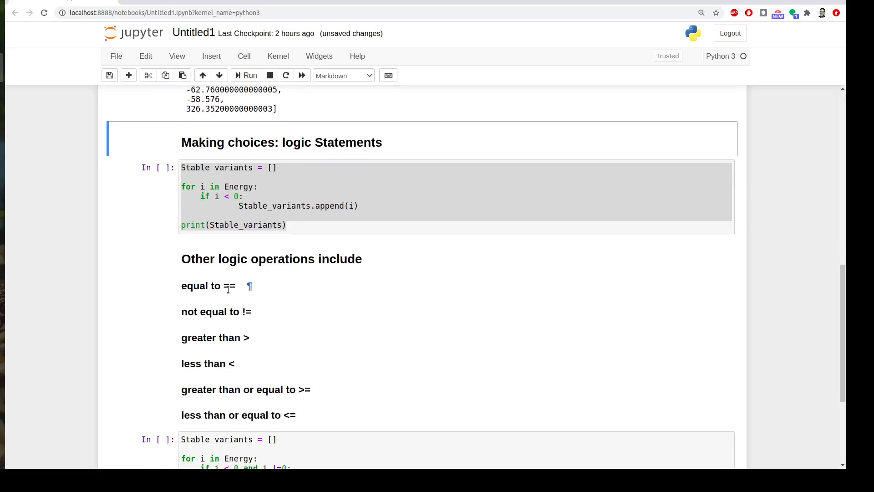
mouse_move(214, 338)
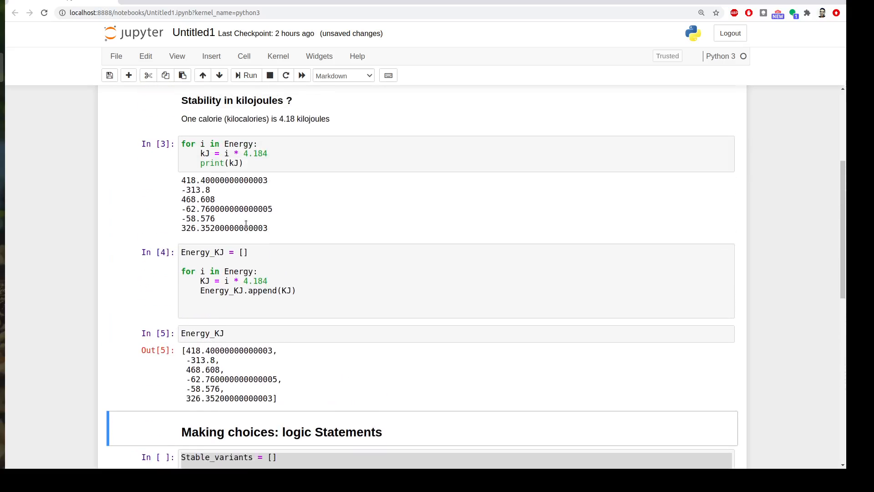
scroll(up, 3)
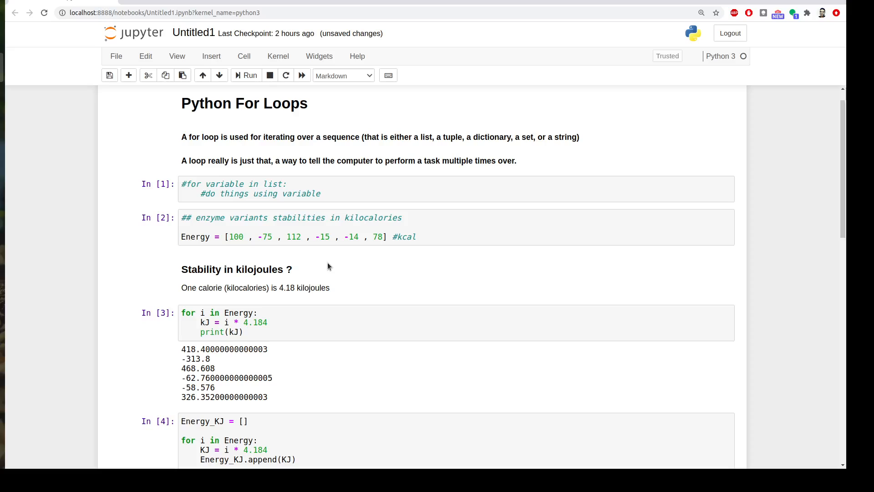
scroll(down, 3)
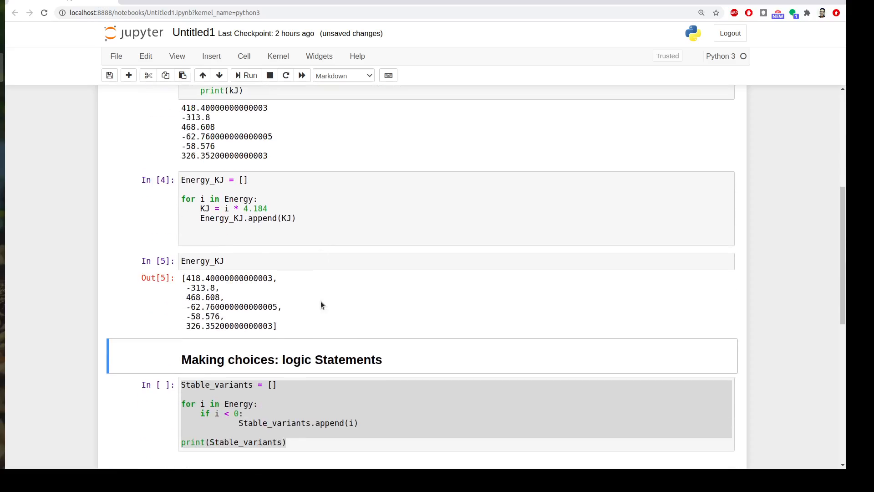
scroll(down, 3)
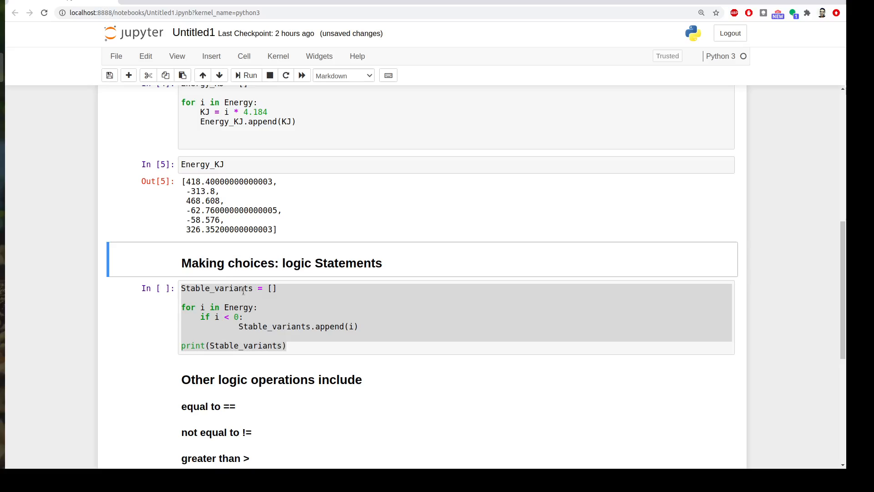
scroll(down, 3)
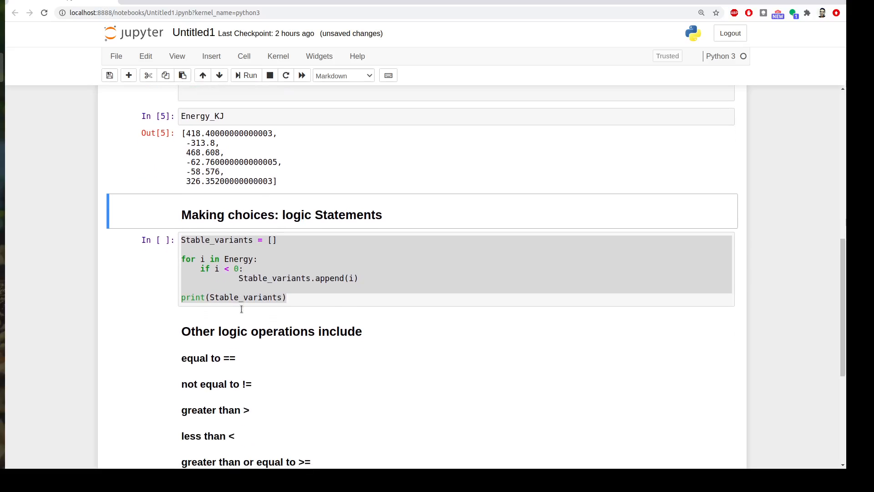
mouse_move(209, 272)
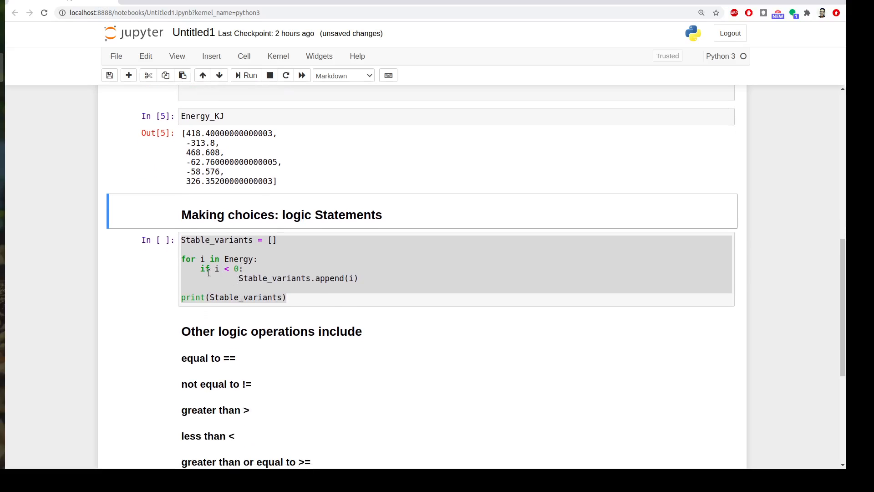
Select and run the Stable_variants filter cell, printing [-75, -15, -14]
click(205, 268)
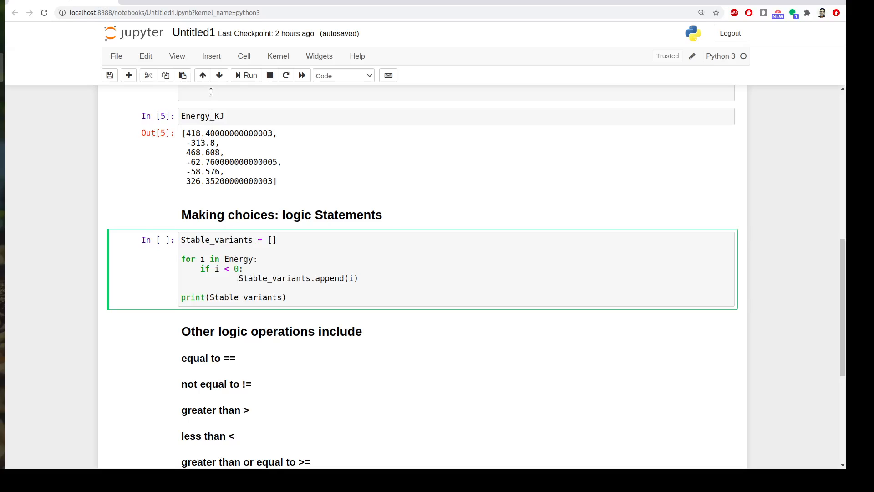
mouse_move(248, 78)
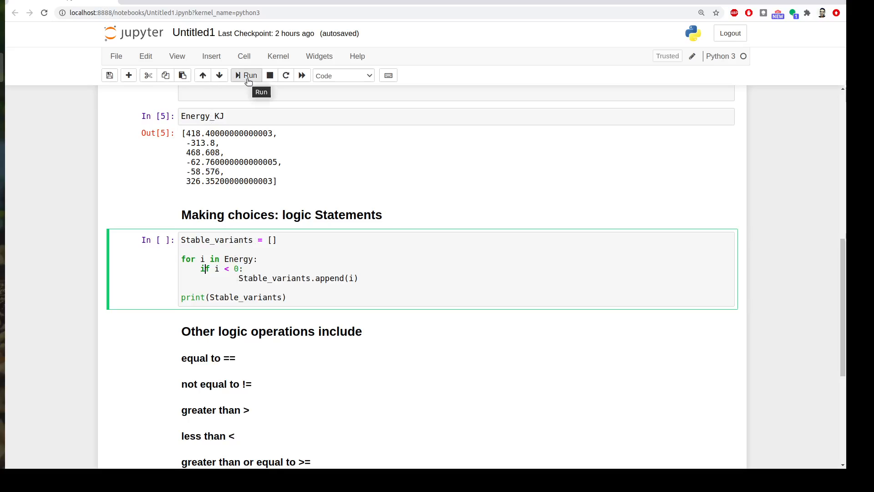
click(246, 75)
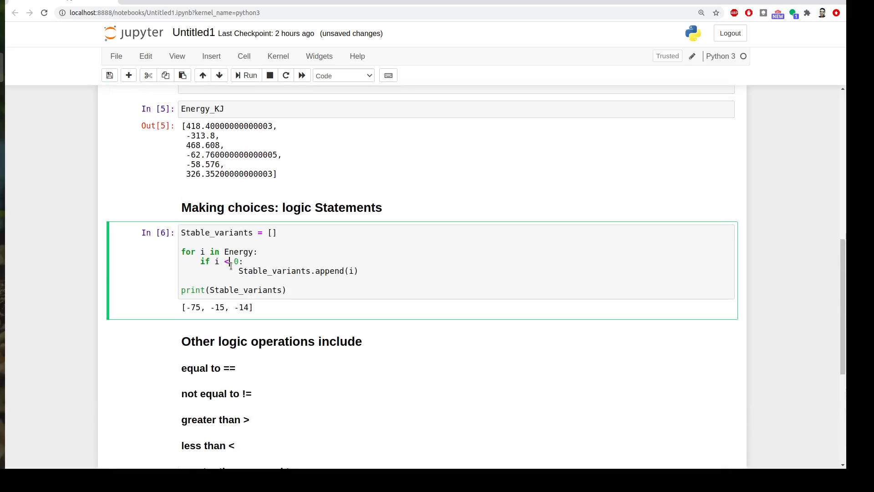
Change the if condition to use ==, then scroll down to the and-condition Stable_variants cell
text(==)
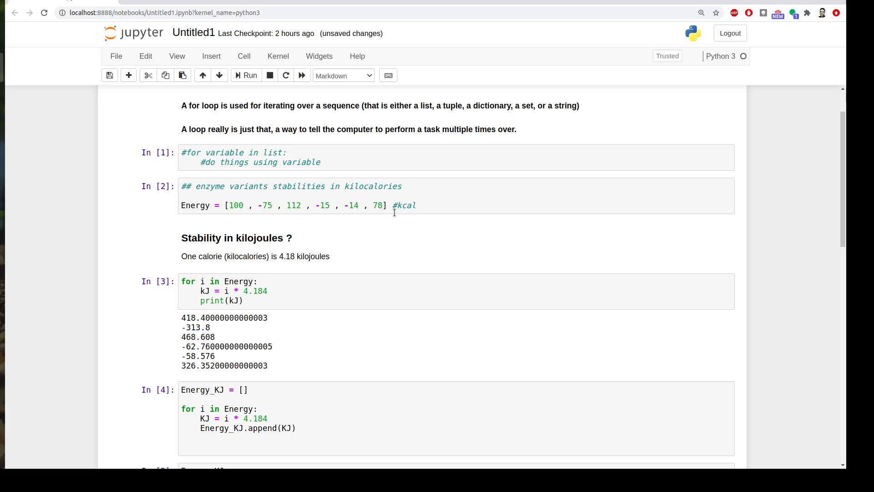
mouse_move(344, 236)
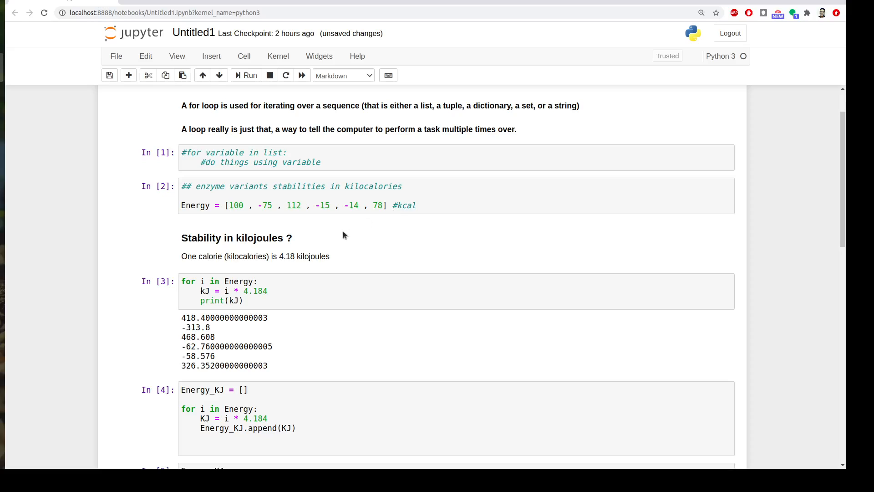
scroll(down, 3)
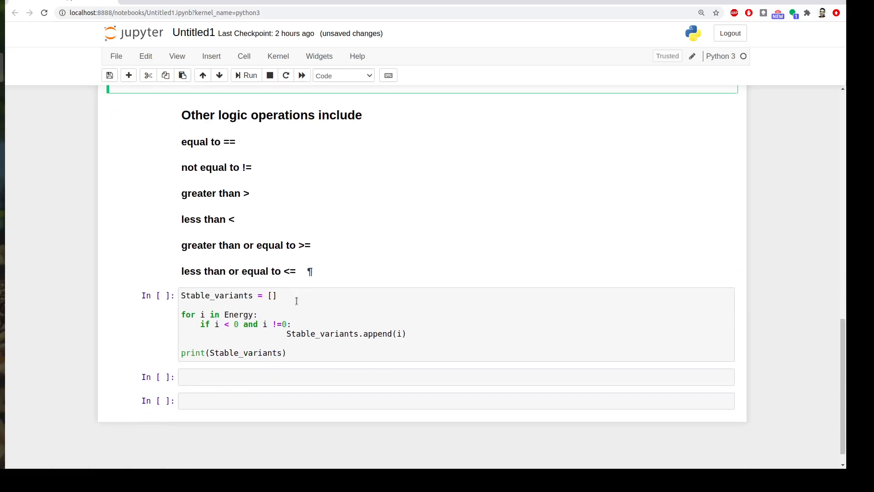
scroll(down, 3)
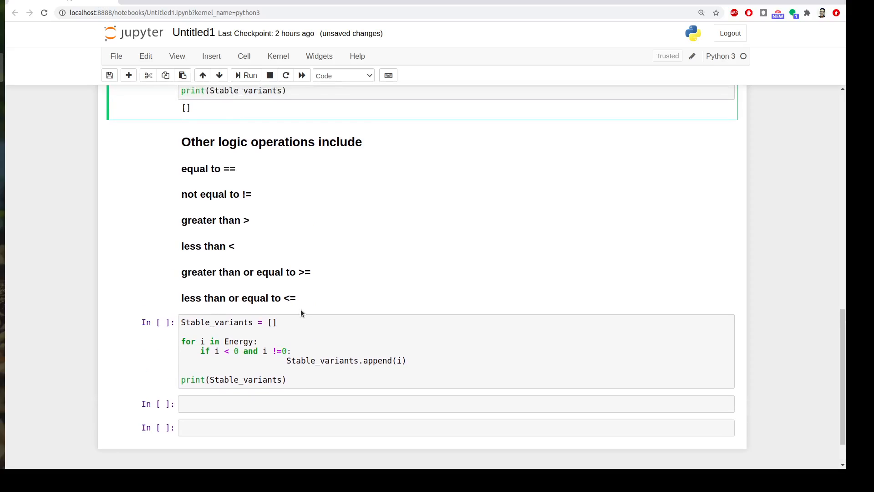
scroll(down, 3)
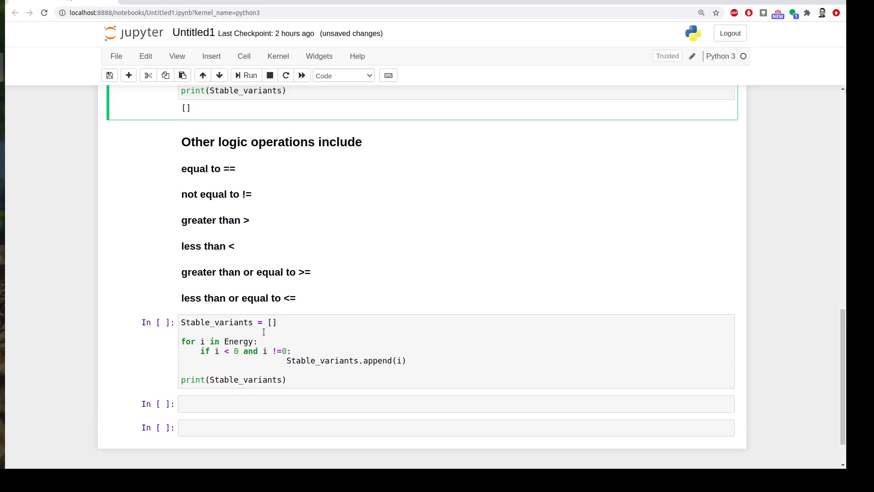
scroll(down, 3)
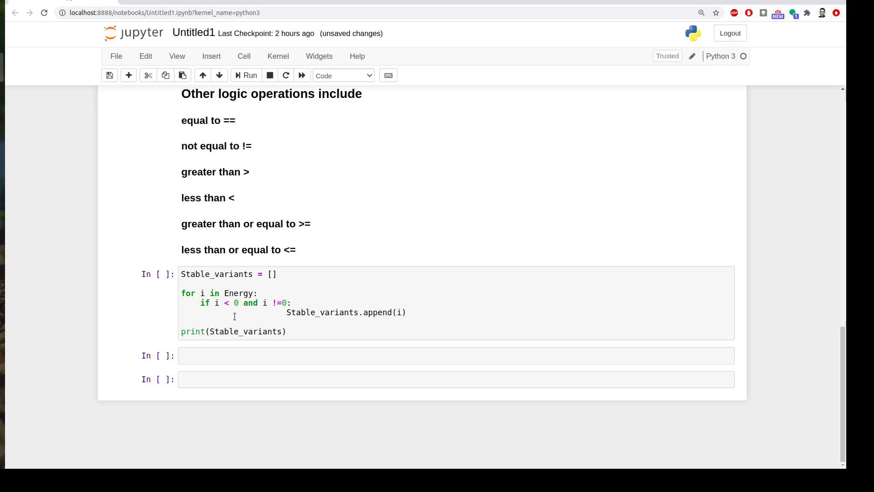
mouse_move(249, 316)
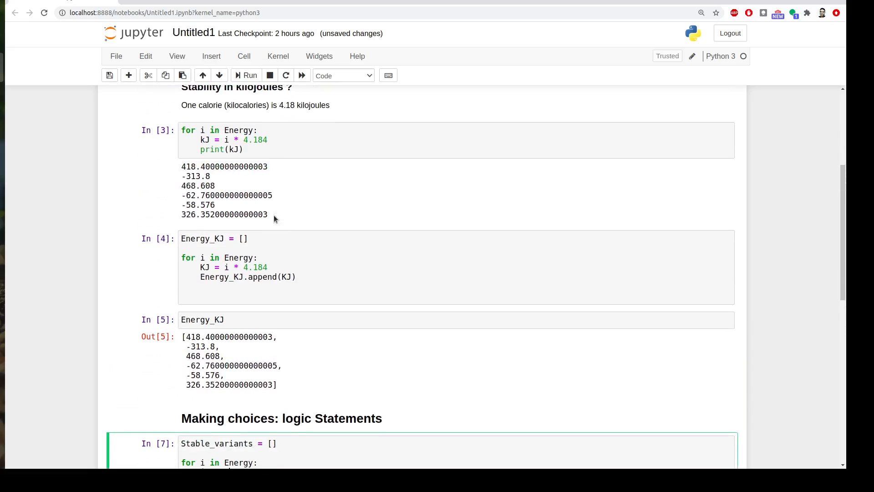
scroll(up, 3)
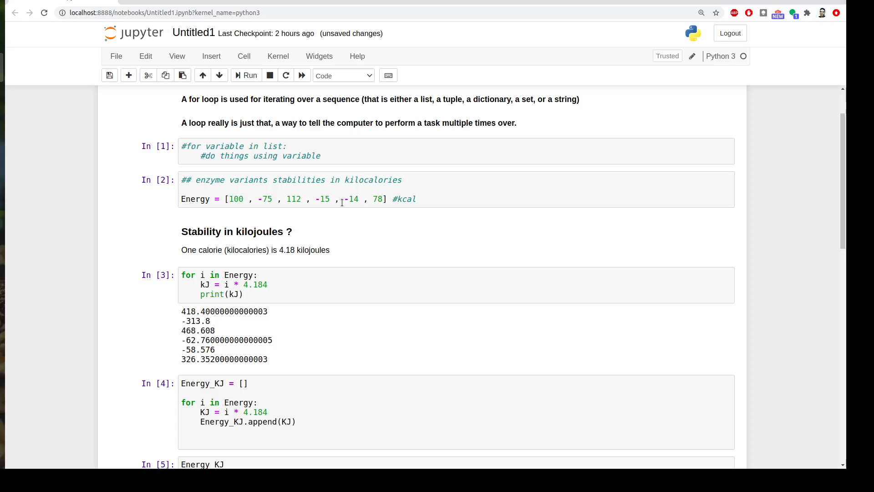
scroll(down, 3)
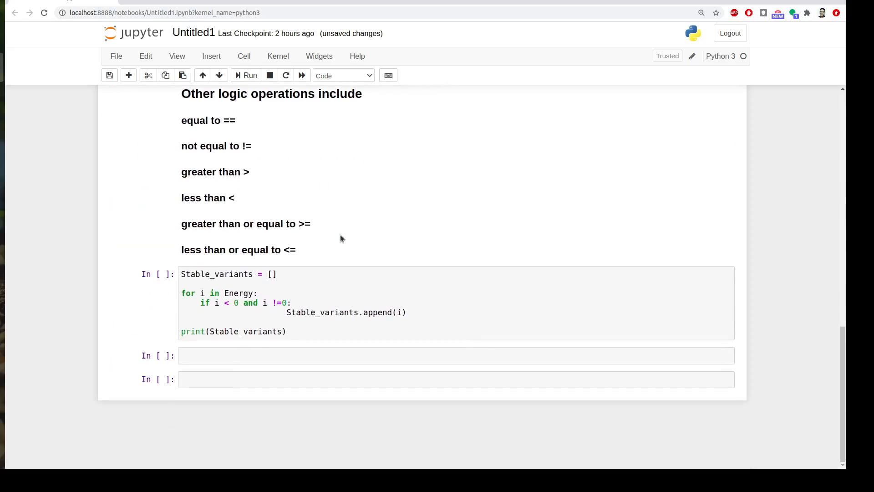
Run the and-filter printing [-75, -15, -14], then swap 'and' for 'or' to list all six energies
click(245, 75)
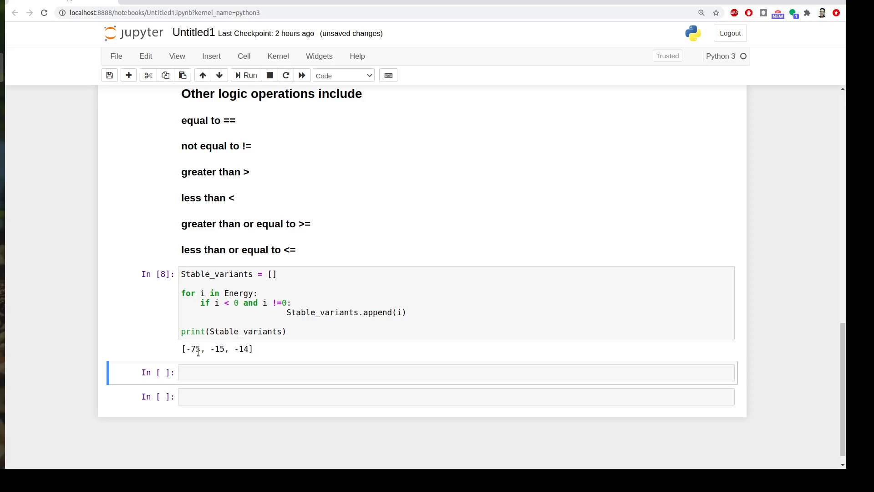
click(251, 303)
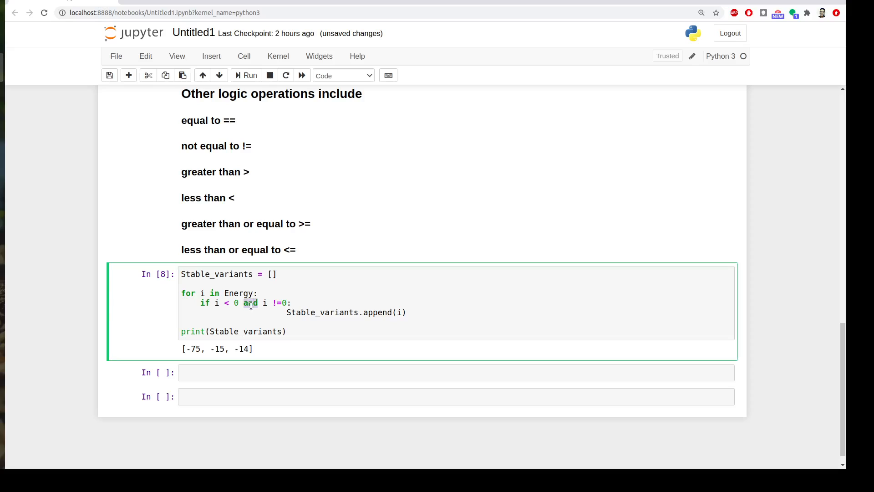
text(or)
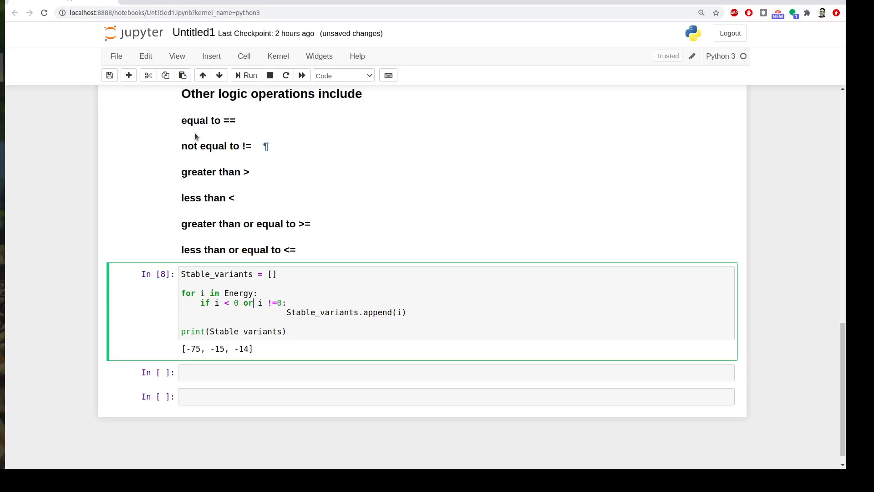
click(246, 75)
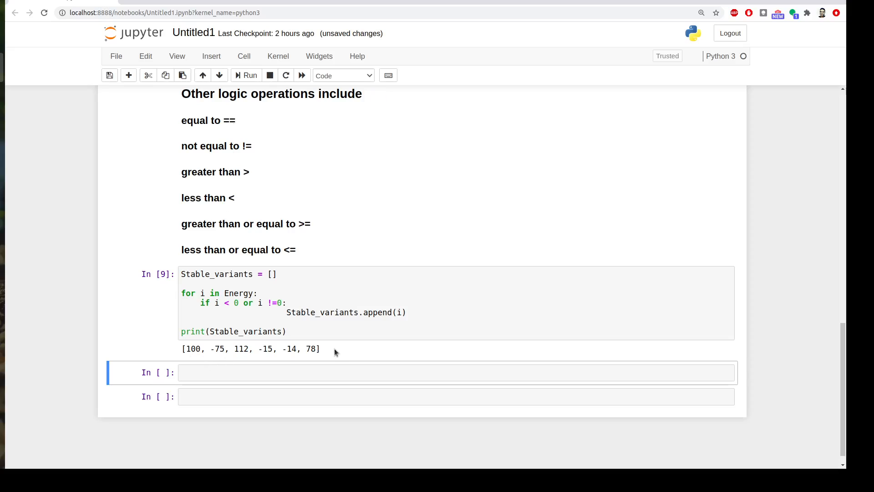